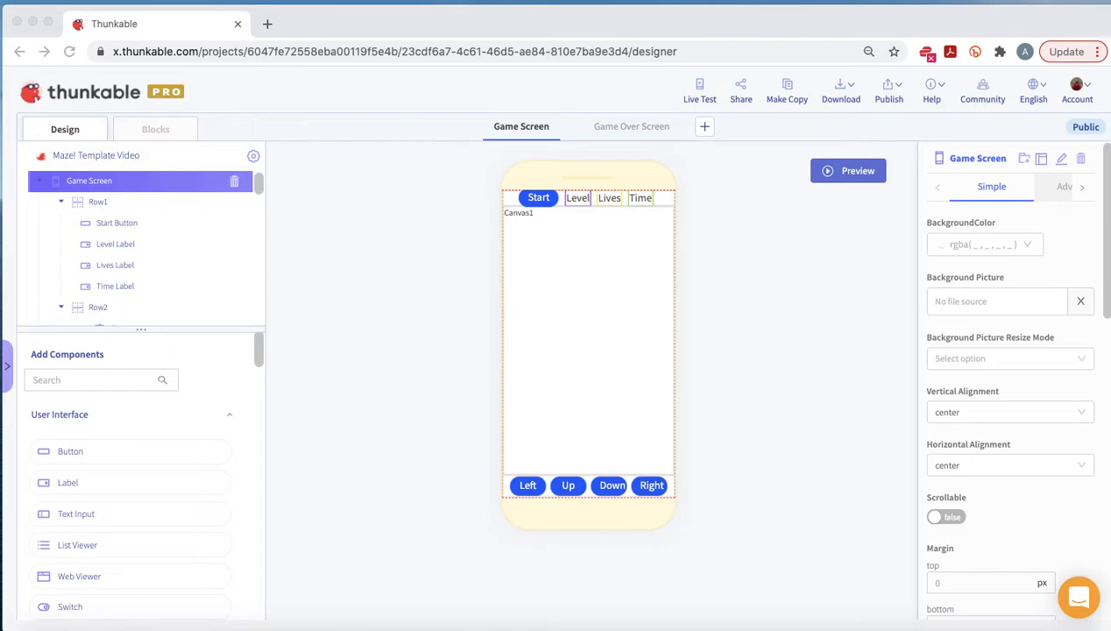
{"action": "mouse_move", "coordinate": [685, 245]}
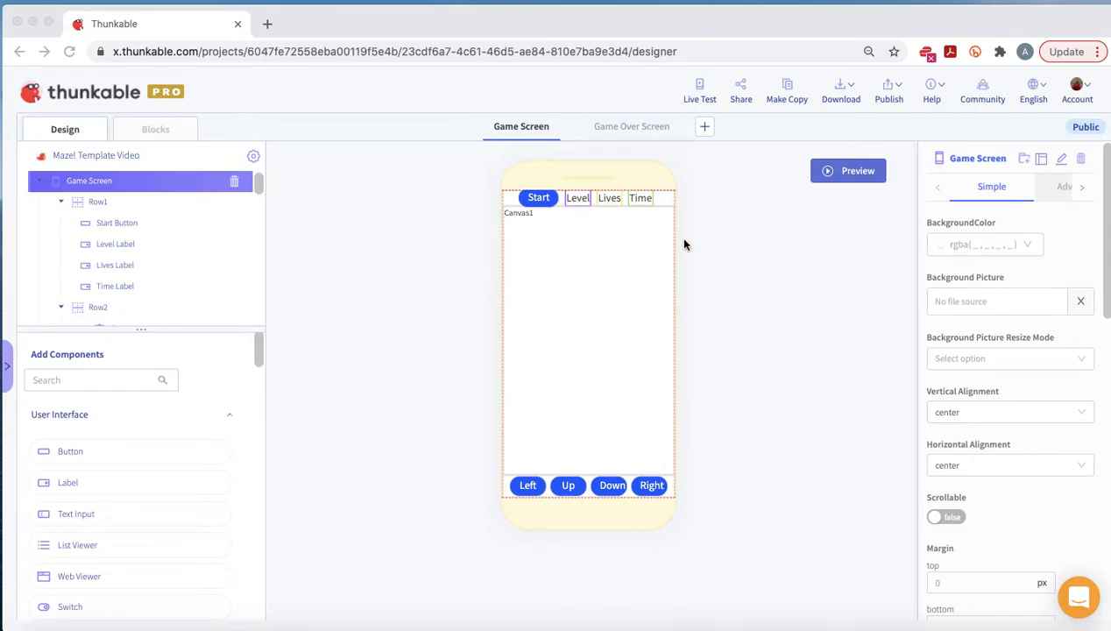
{"action": "mouse_move", "coordinate": [690, 241]}
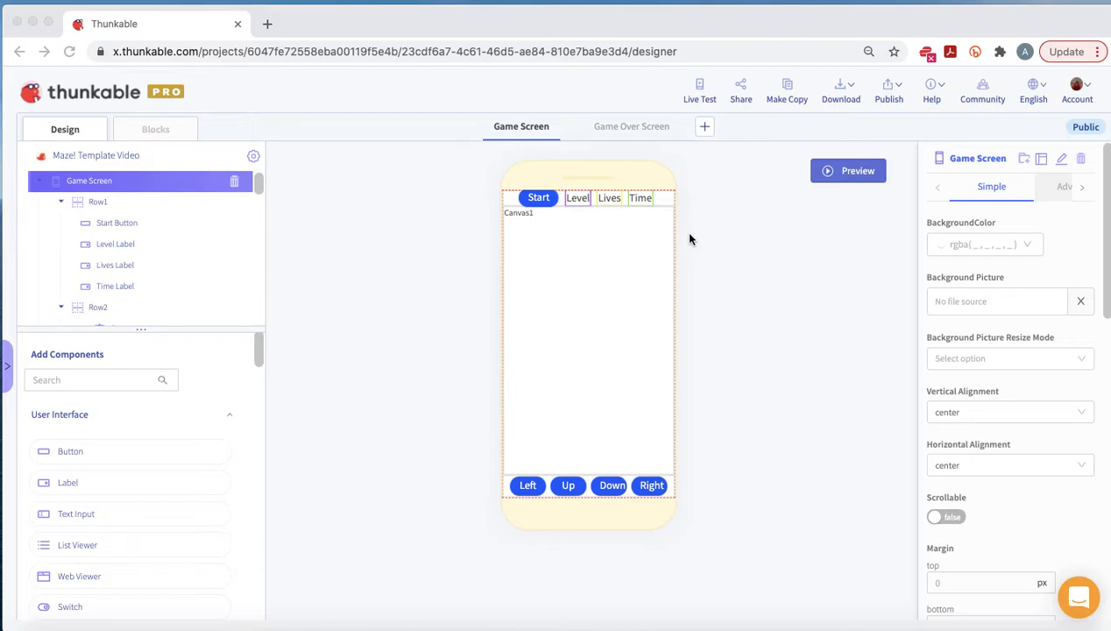
{"action": "mouse_move", "coordinate": [1103, 263]}
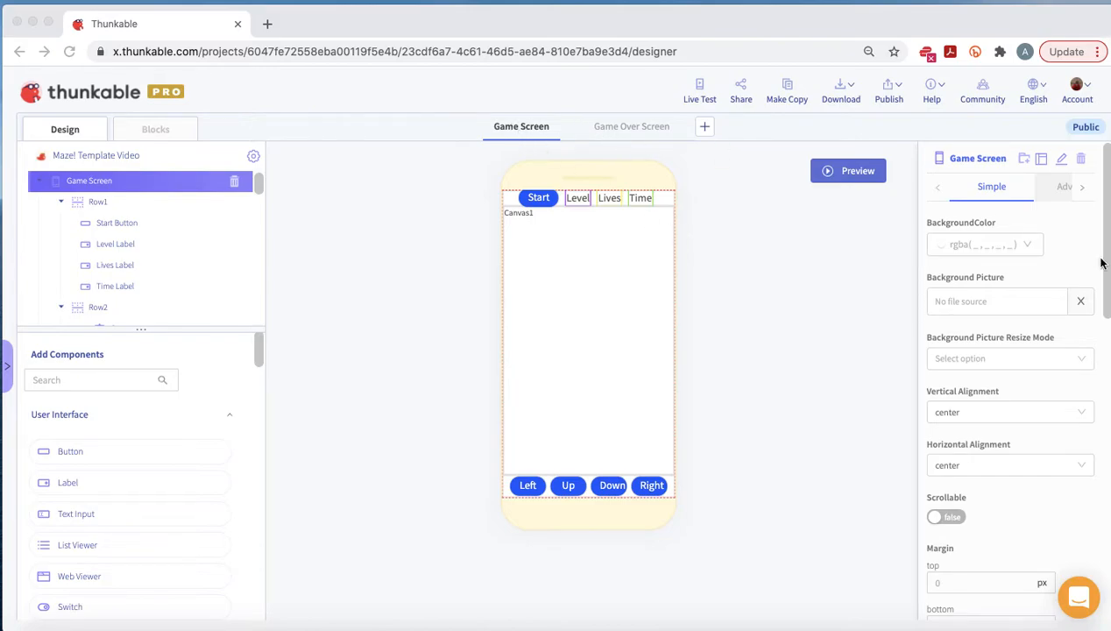
{"action": "mouse_move", "coordinate": [92, 151]}
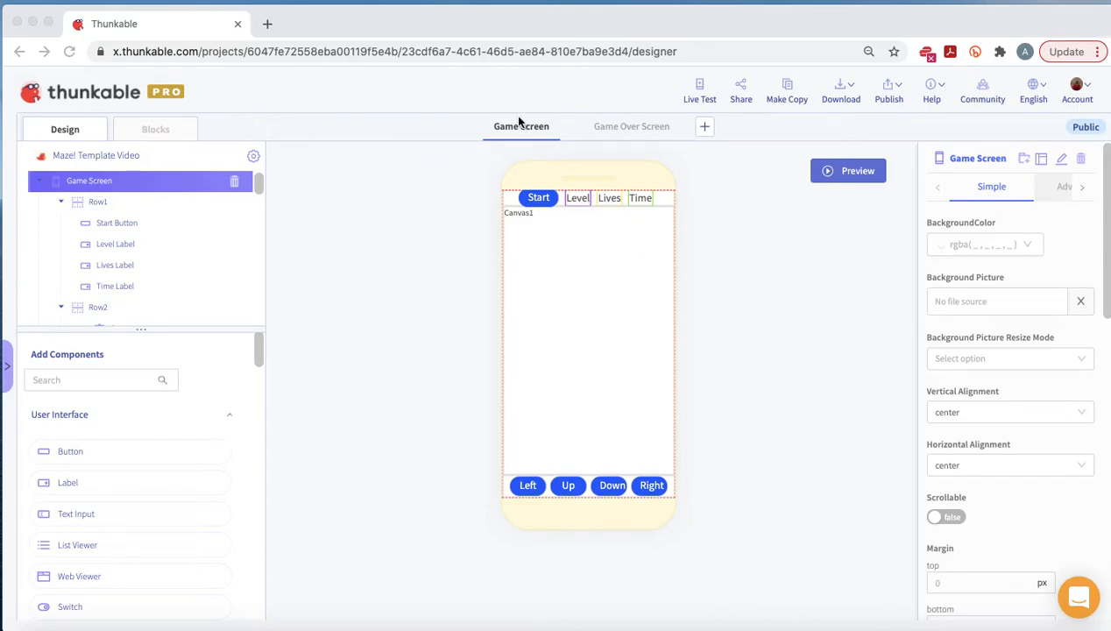
{"action": "mouse_move", "coordinate": [139, 283]}
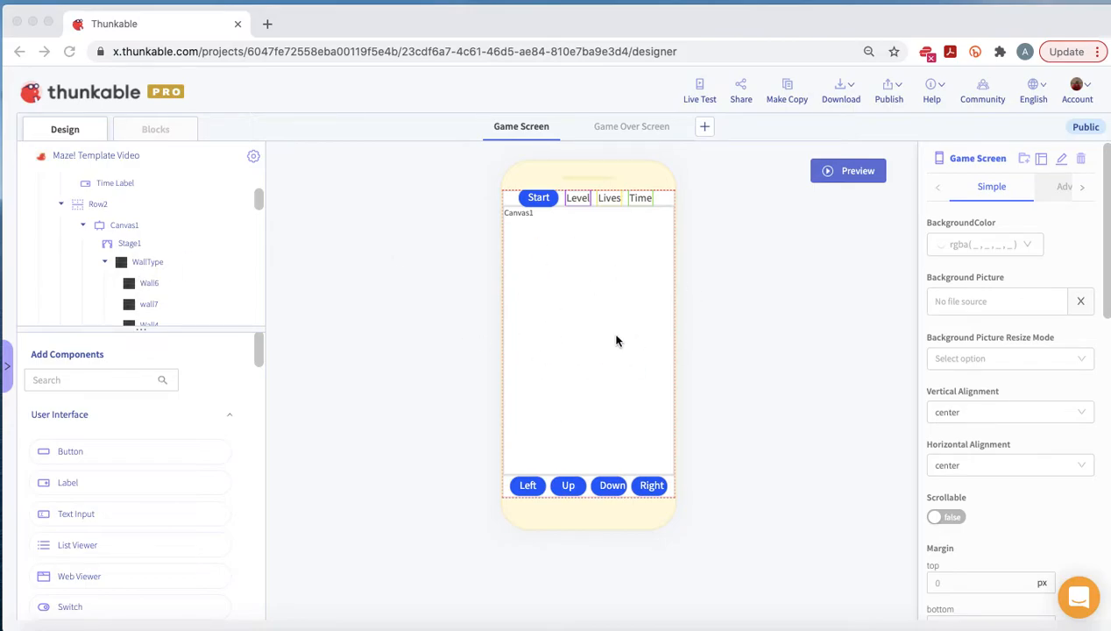
{"action": "mouse_move", "coordinate": [652, 279]}
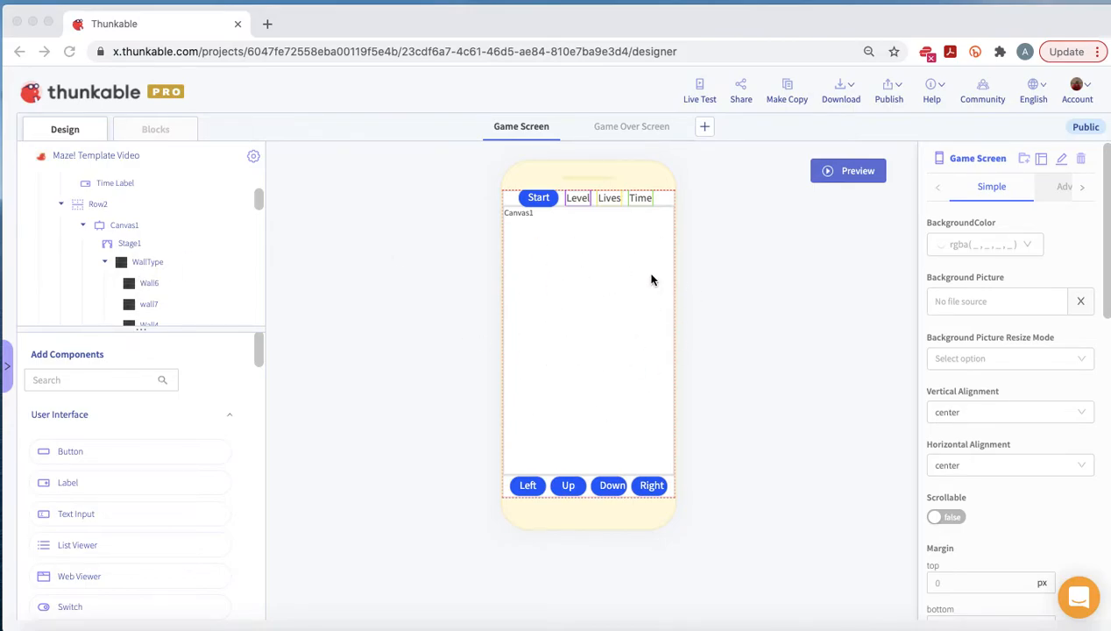
{"action": "mouse_move", "coordinate": [129, 235]}
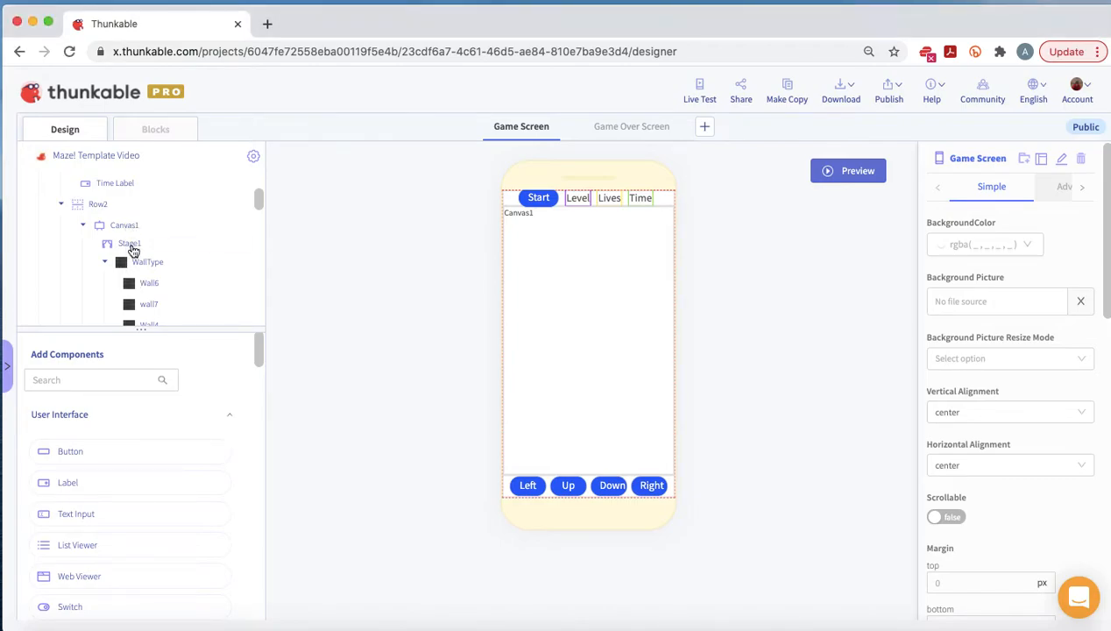
Open Stage1 and add three WallType sprites, one tall at top right and one angled mid-stage.
{"action": "left_click", "coordinate": [130, 243]}
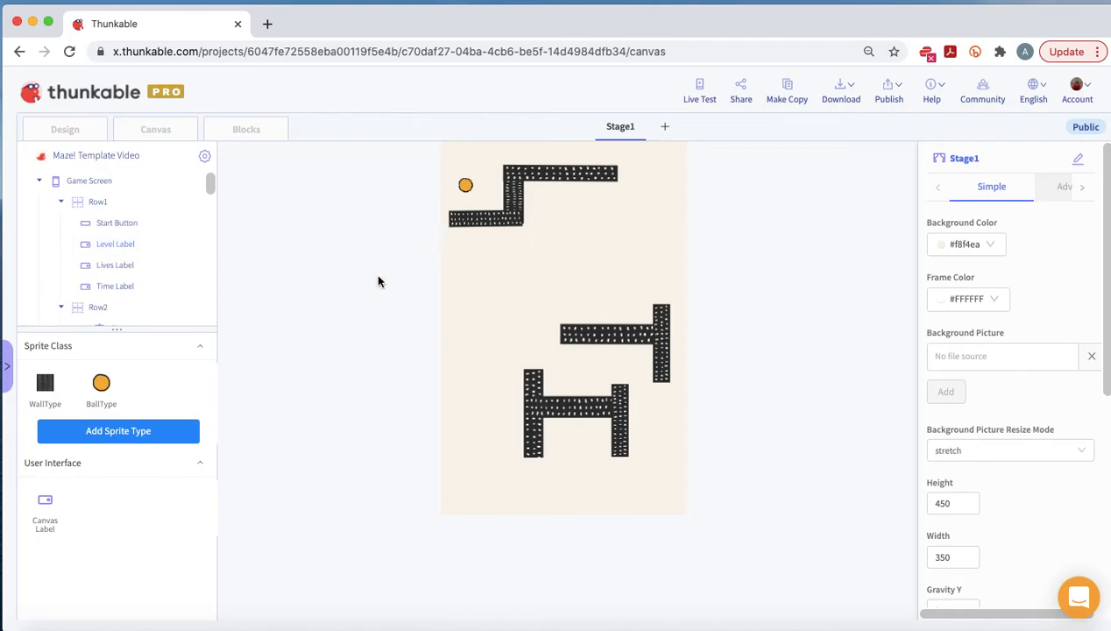
{"action": "mouse_move", "coordinate": [543, 327]}
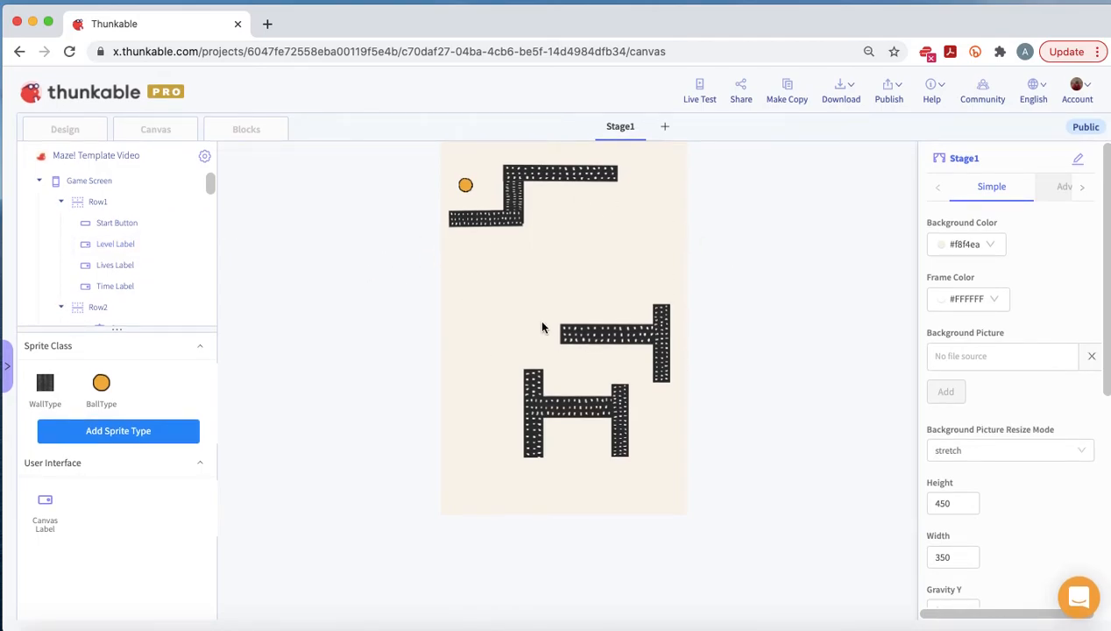
{"action": "mouse_move", "coordinate": [657, 305]}
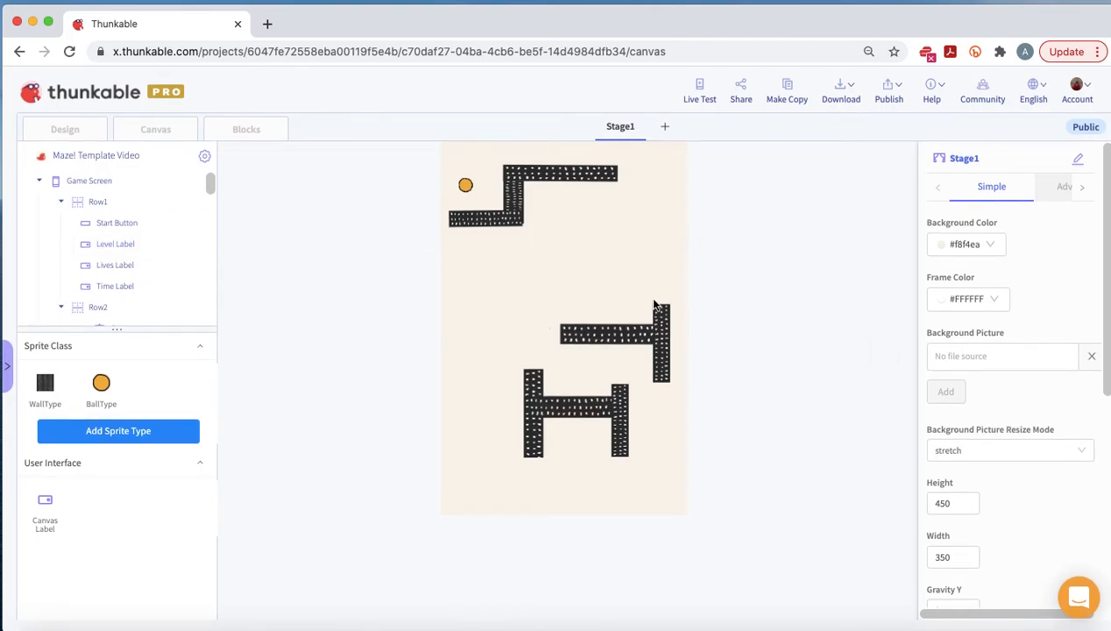
{"action": "left_click", "coordinate": [130, 271]}
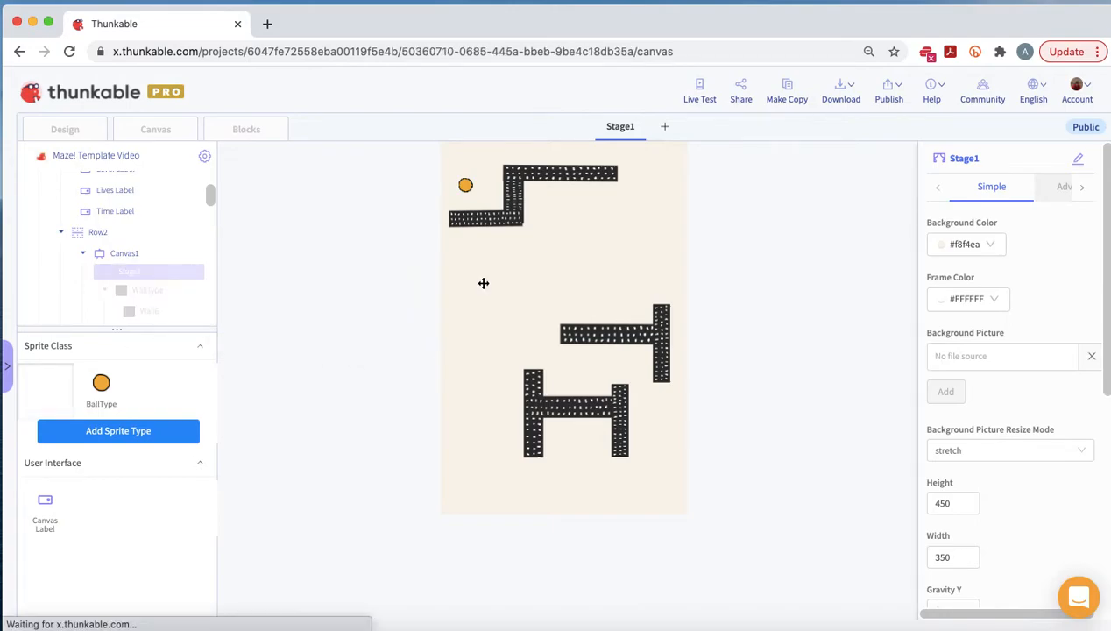
{"action": "left_click", "coordinate": [482, 281]}
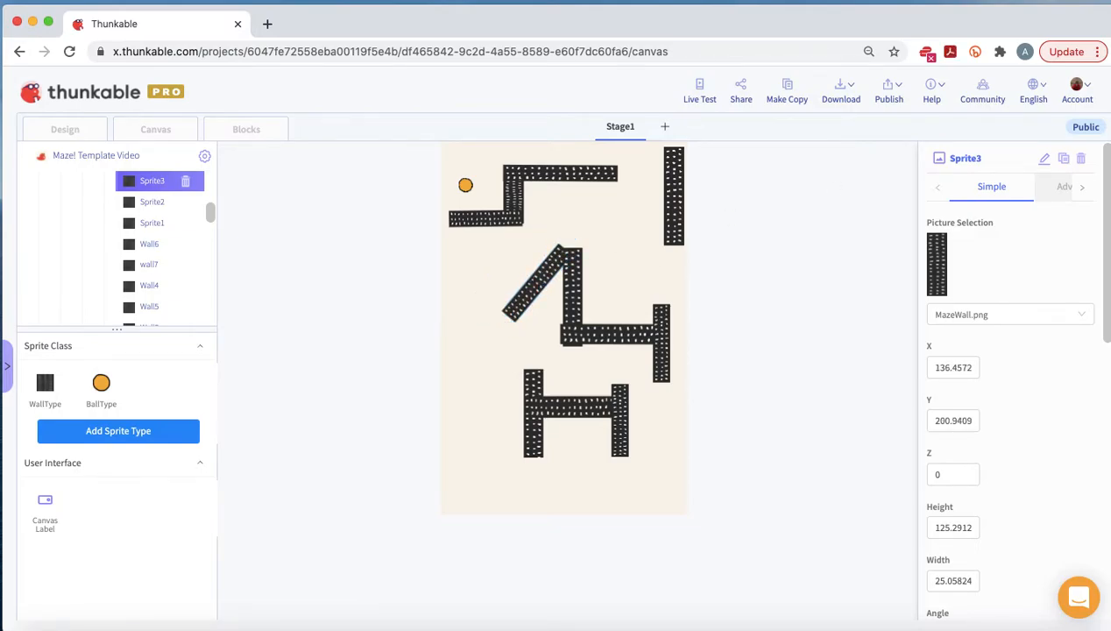
{"action": "mouse_move", "coordinate": [995, 391]}
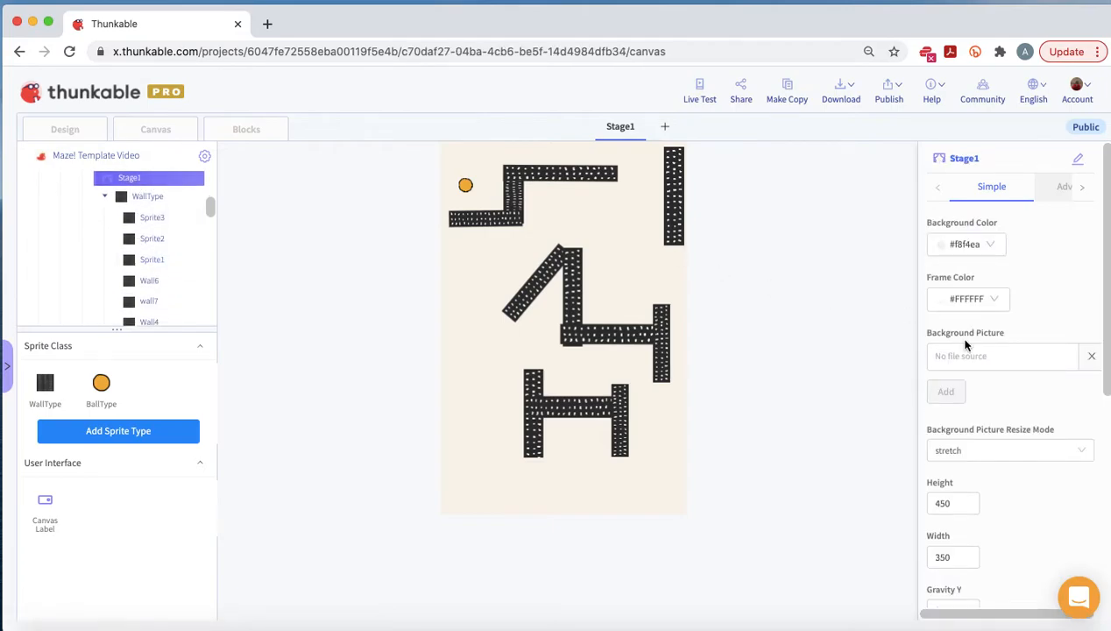
Set Stage1's Background Picture to jungle.jpg and return to the Game Screen design.
{"action": "left_click", "coordinate": [1003, 356]}
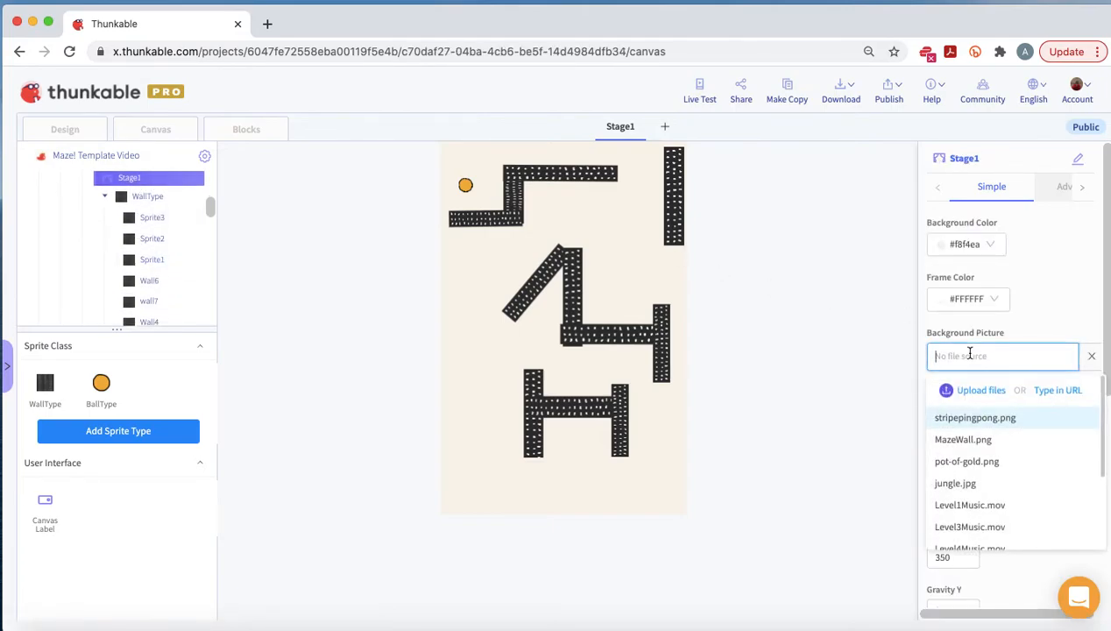
{"action": "left_click", "coordinate": [954, 483]}
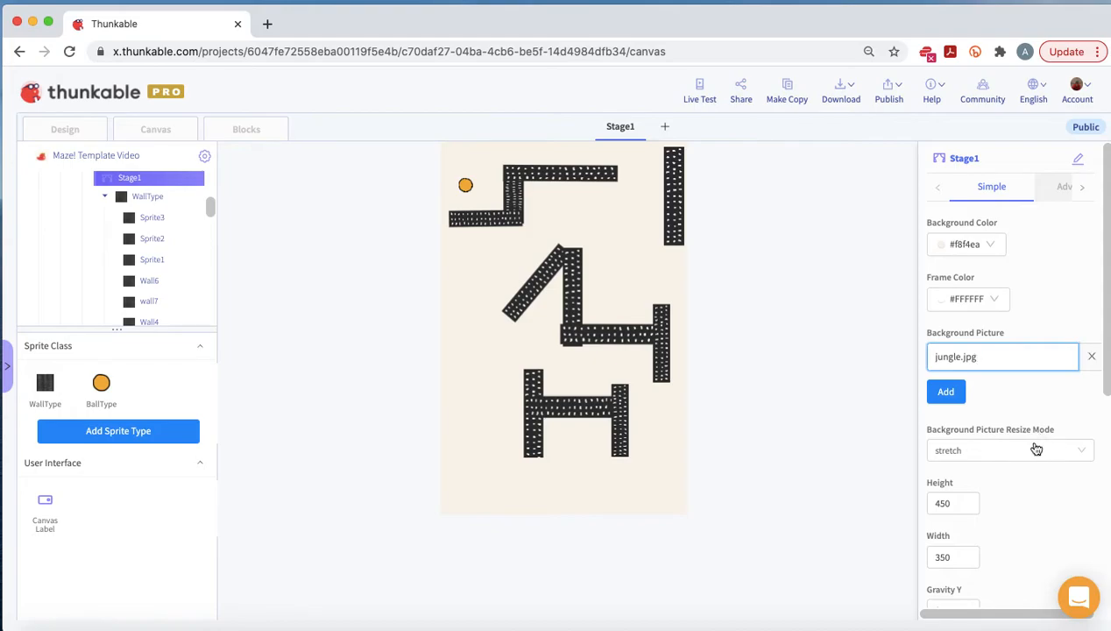
{"action": "left_click", "coordinate": [946, 392]}
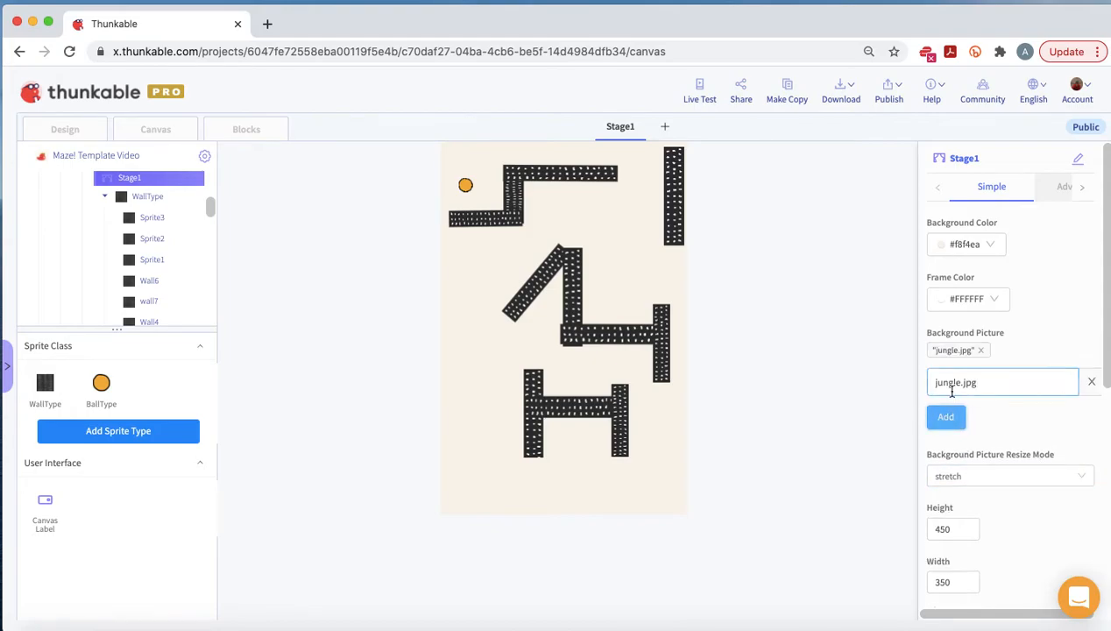
{"action": "left_click", "coordinate": [945, 416]}
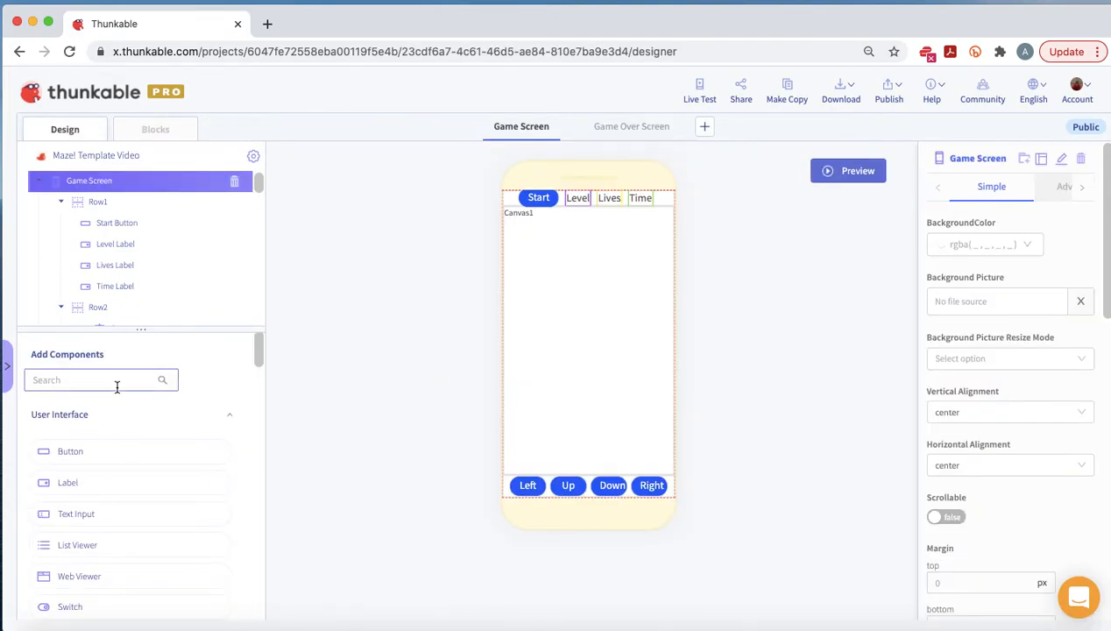
Add Timer1 with a 1-second looping interval, then search components for 'sound'.
{"action": "type", "text": "timer"}
{"action": "type", "text": "5"}
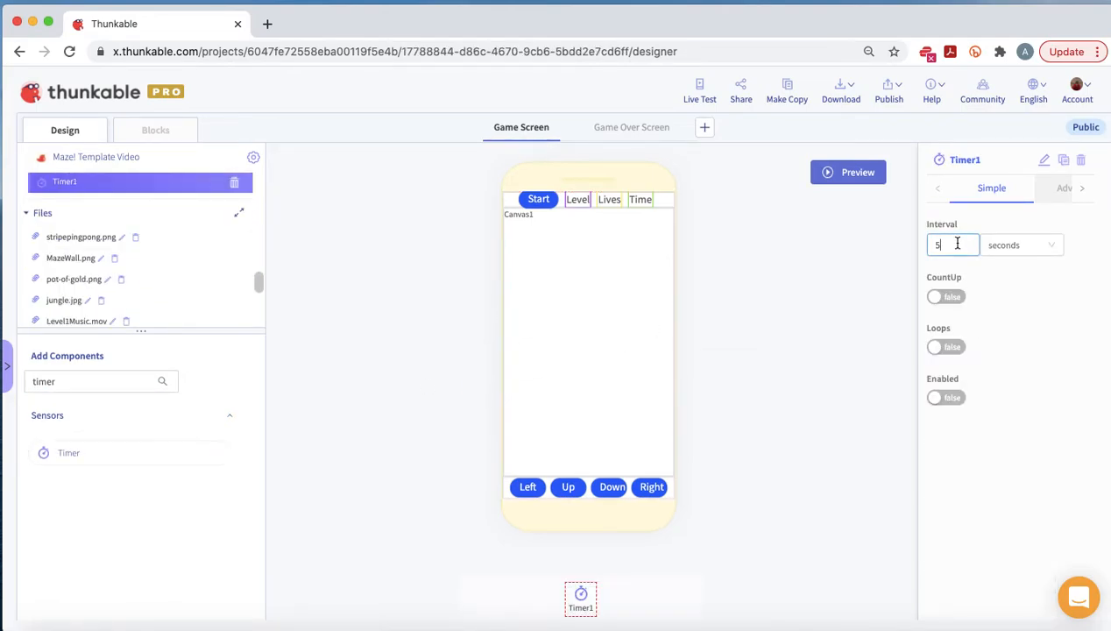
{"action": "type", "text": "1"}
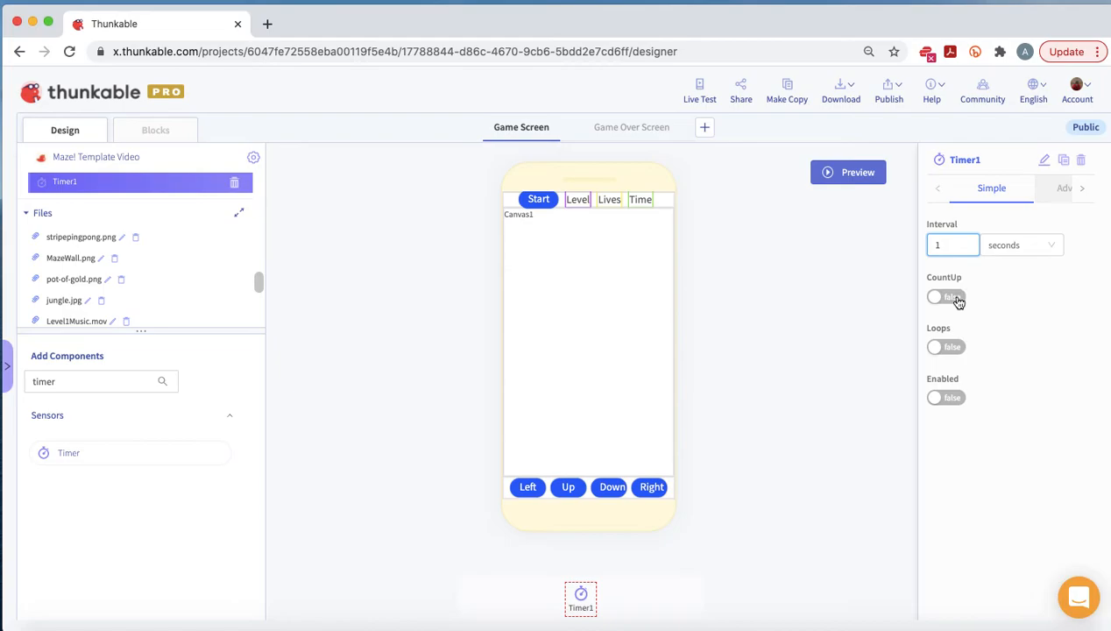
{"action": "left_click", "coordinate": [945, 347]}
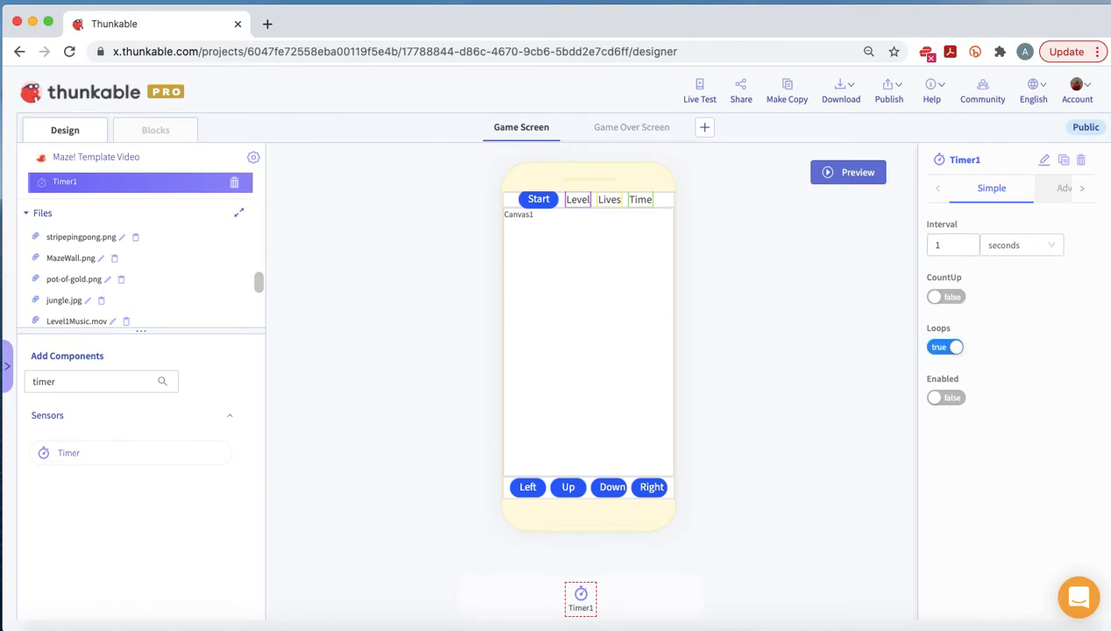
{"action": "left_click", "coordinate": [87, 380]}
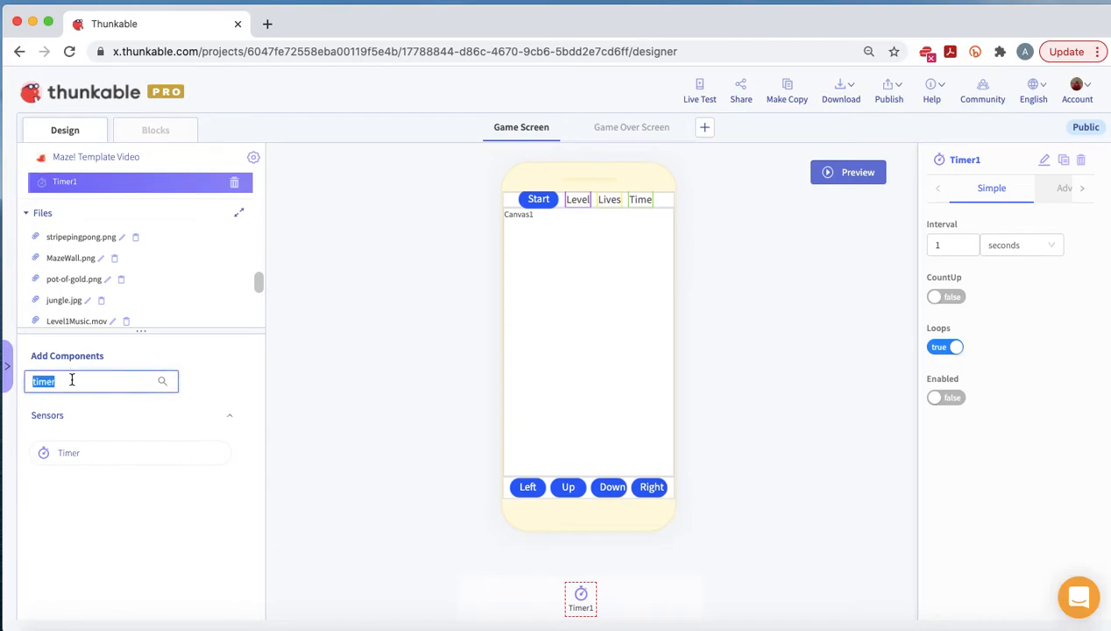
{"action": "type", "text": "sound"}
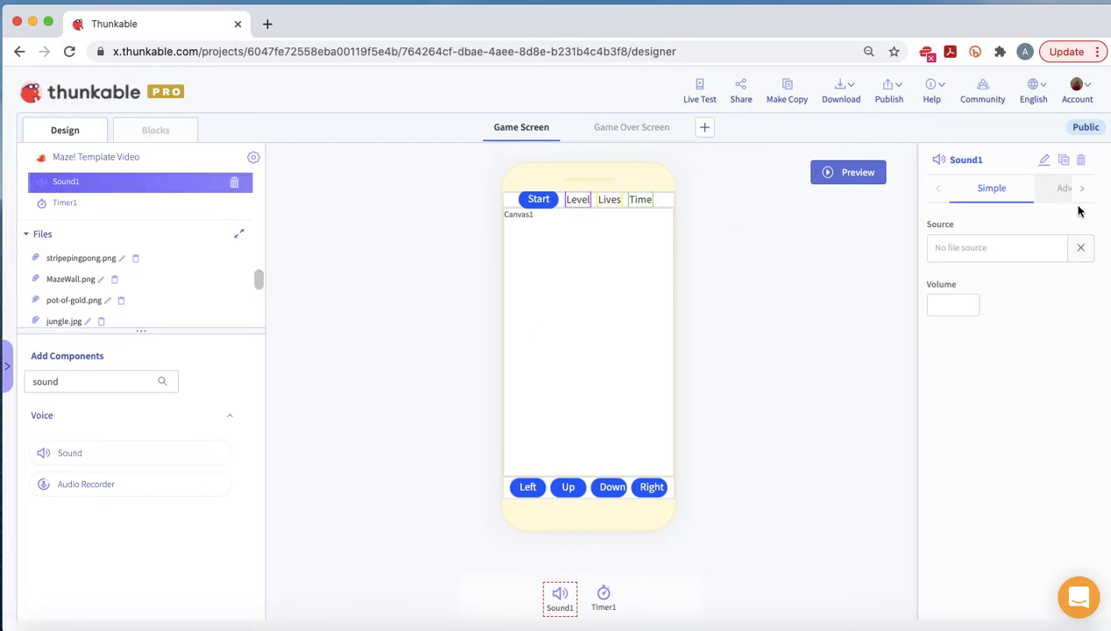
Set Sound1's source to Level1Music.mov.
{"action": "left_click", "coordinate": [996, 247]}
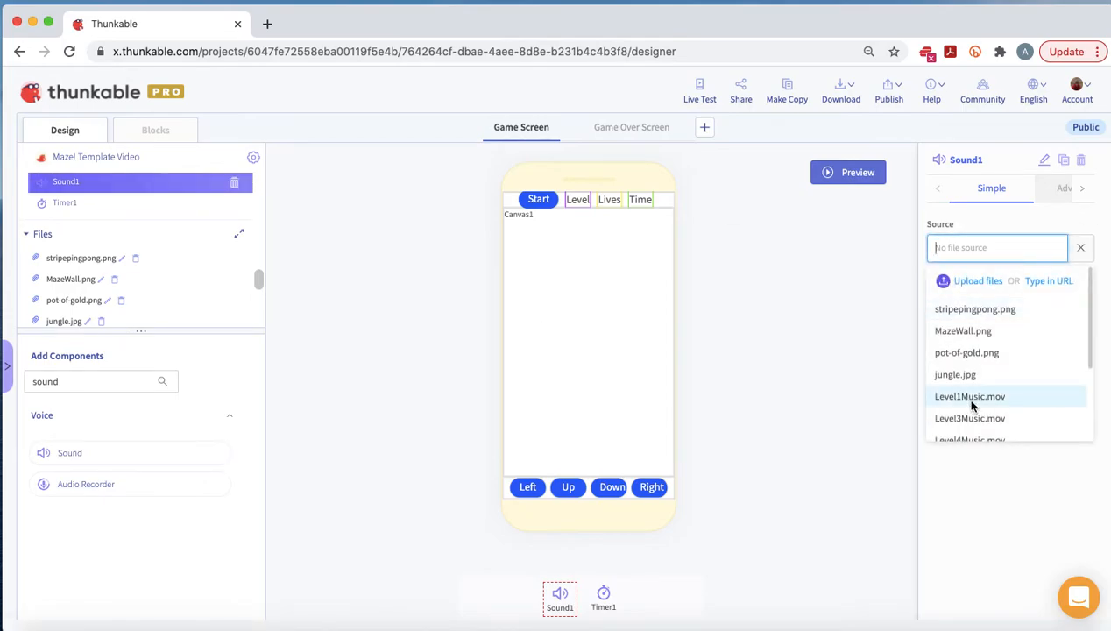
{"action": "left_click", "coordinate": [970, 396]}
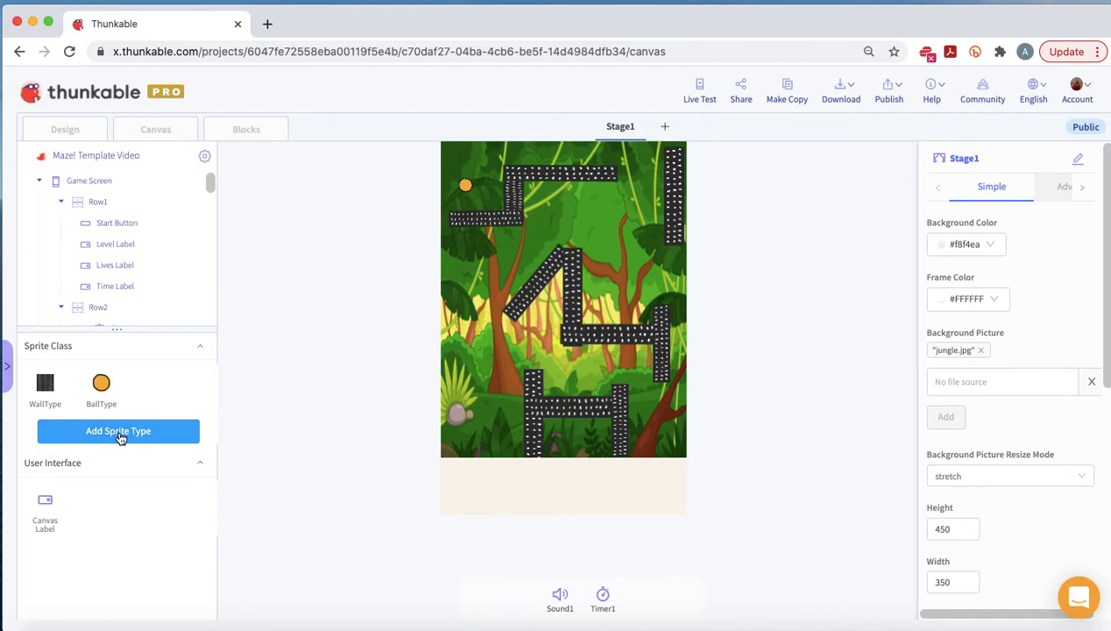
Add a new sprite type and rename it Target Sprite.
{"action": "left_click", "coordinate": [117, 430]}
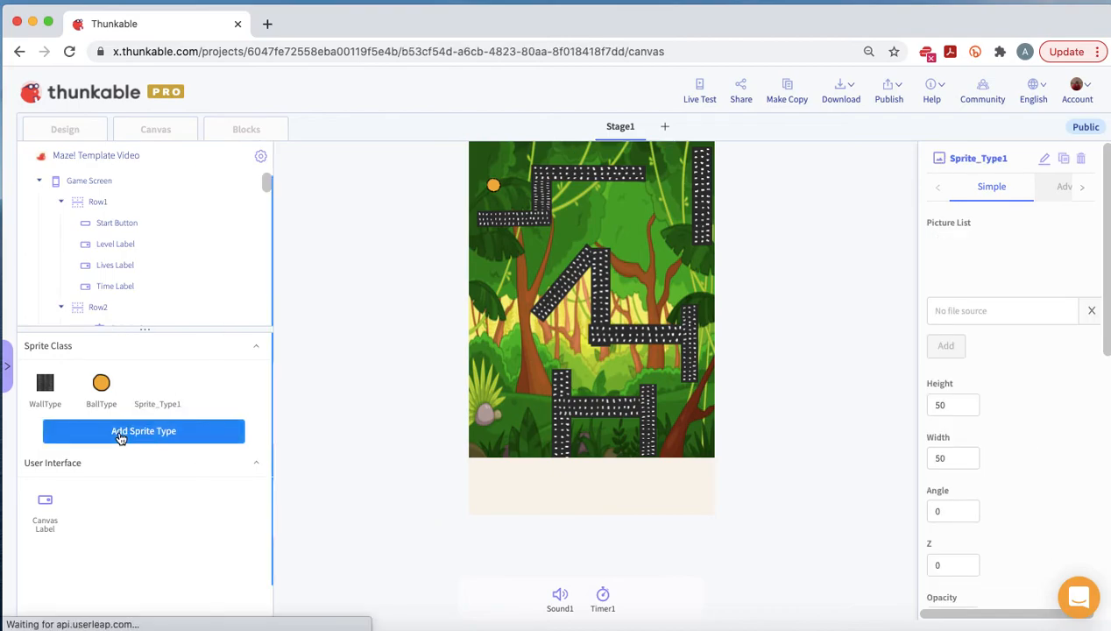
{"action": "left_click", "coordinate": [143, 430]}
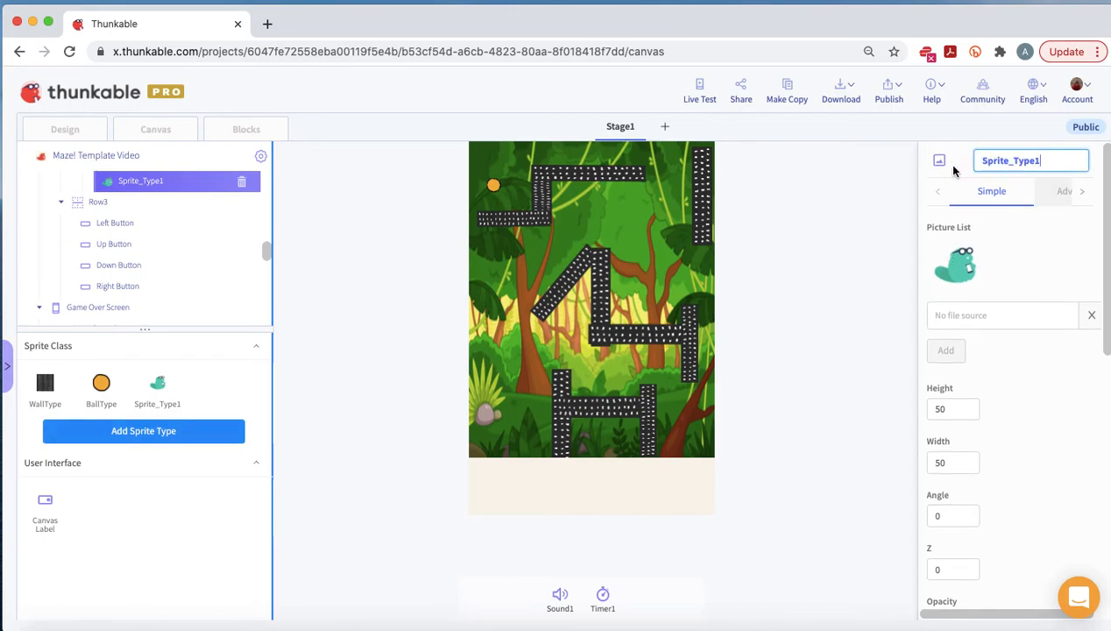
{"action": "type", "text": "Target"}
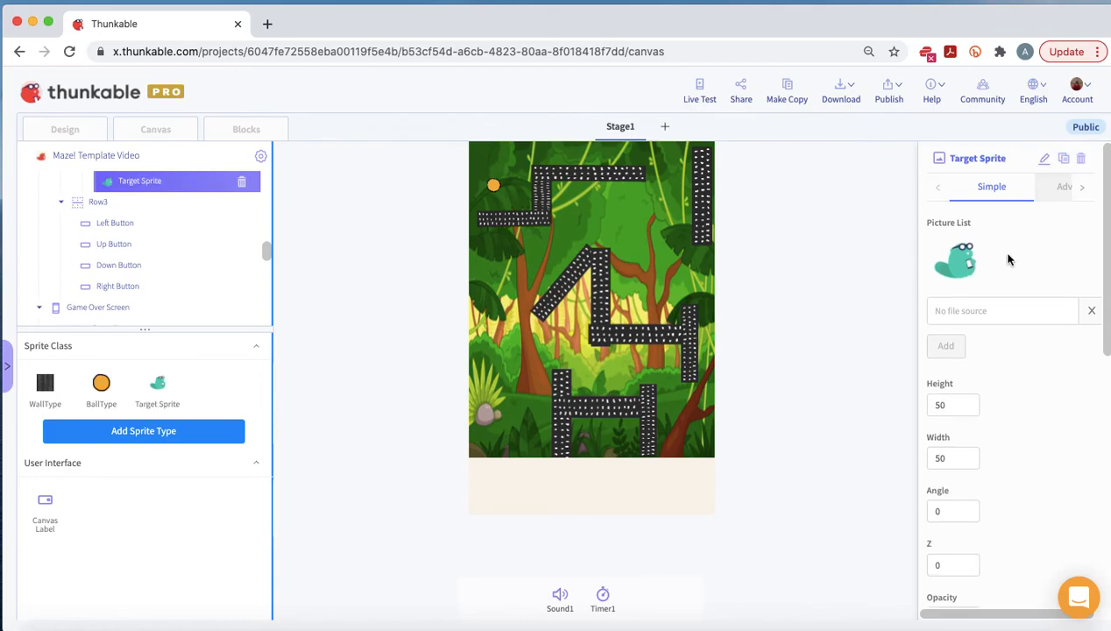
{"action": "mouse_move", "coordinate": [980, 254]}
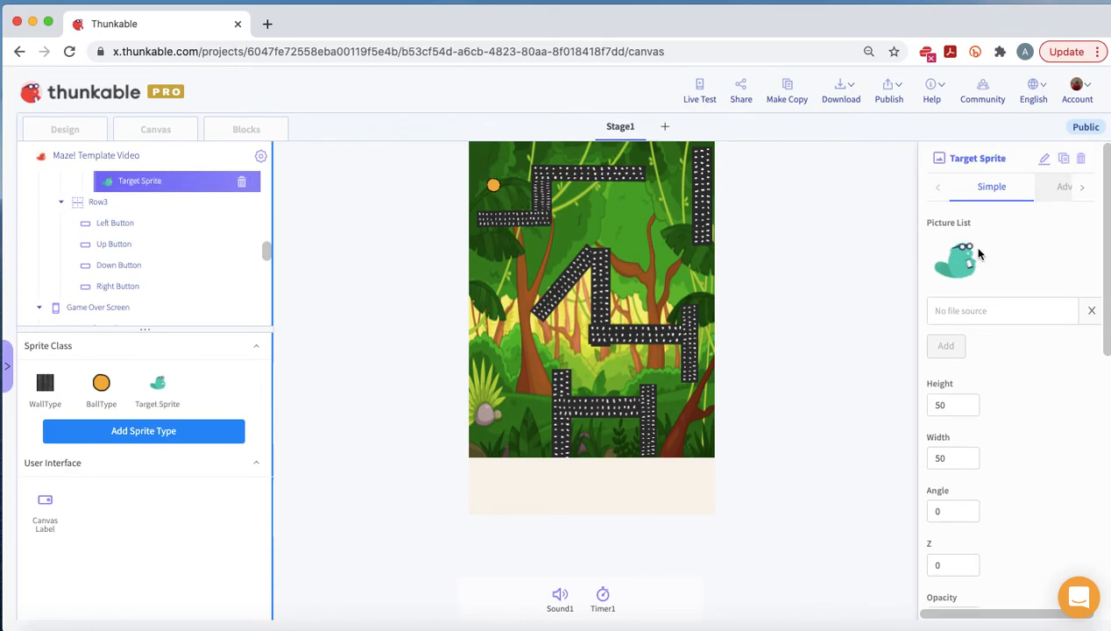
Add pot-of-gold.png to Target Sprite's Picture List.
{"action": "left_click", "coordinate": [999, 310]}
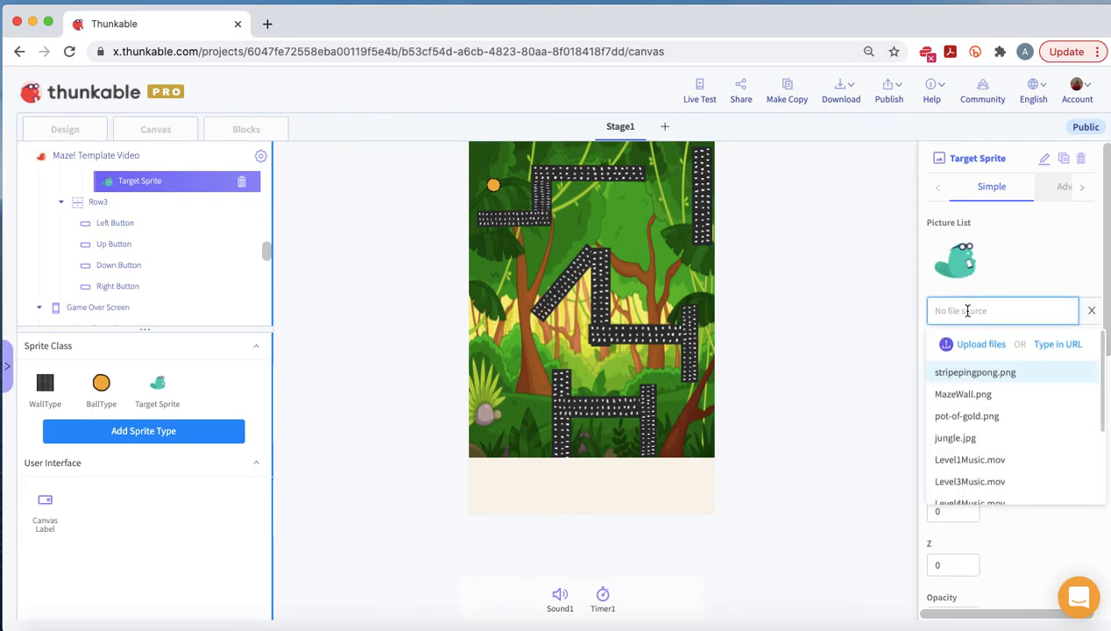
{"action": "scroll", "scroll_direction": "down", "scroll_amount": 3}
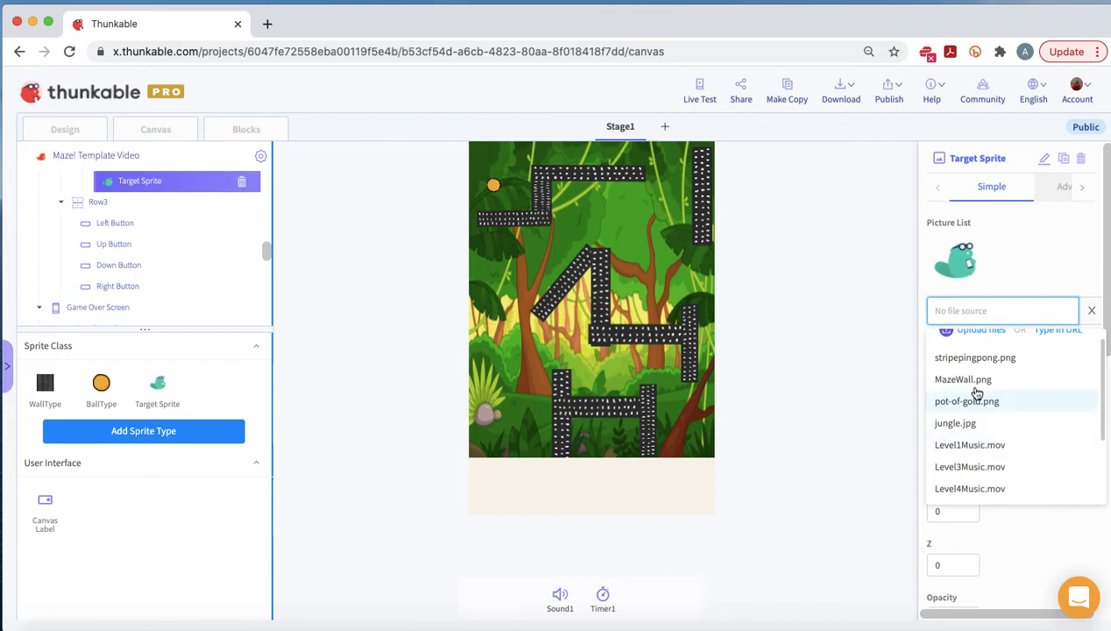
{"action": "left_click", "coordinate": [966, 400]}
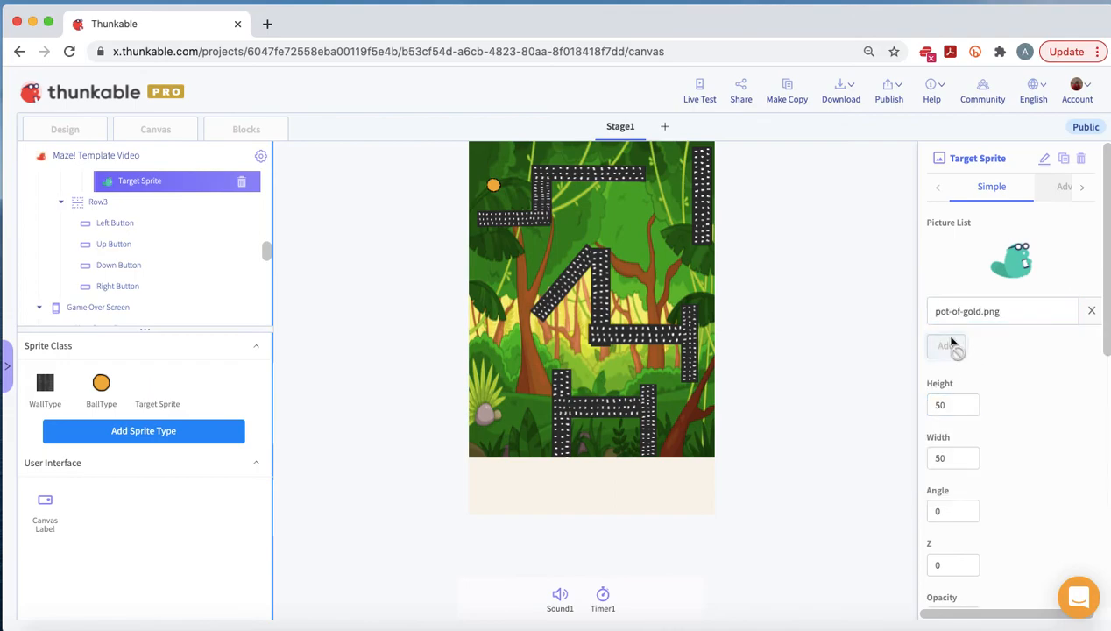
{"action": "left_click", "coordinate": [946, 345]}
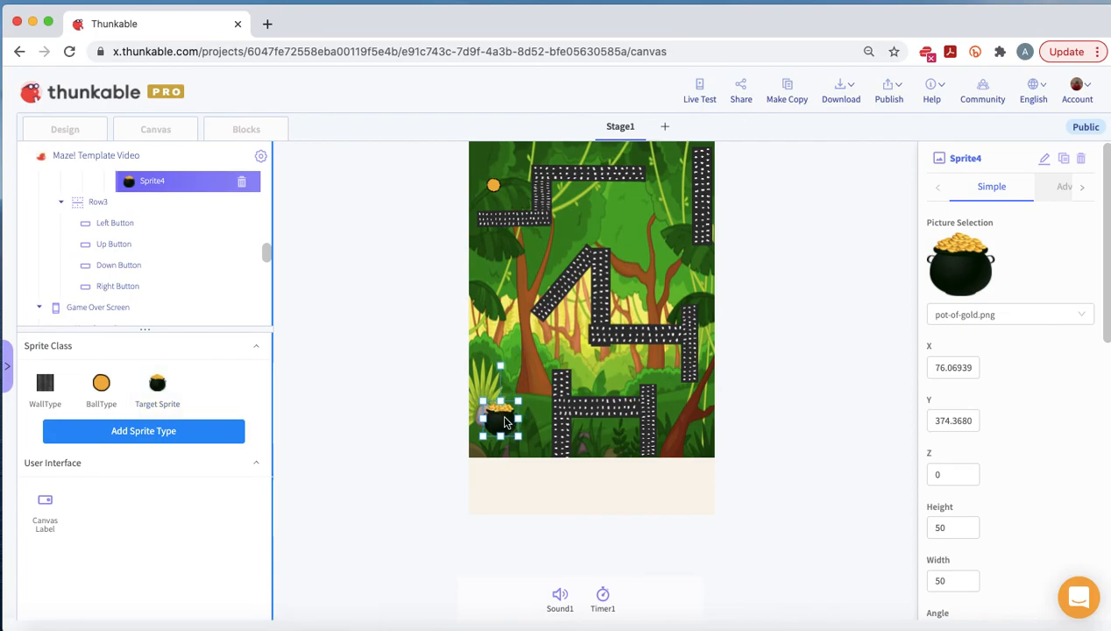
Move the pot-of-gold sprite to the maze's bottom-right corner near the exit.
{"action": "left_click_drag", "start_coordinate": [500, 416], "coordinate": [688, 425]}
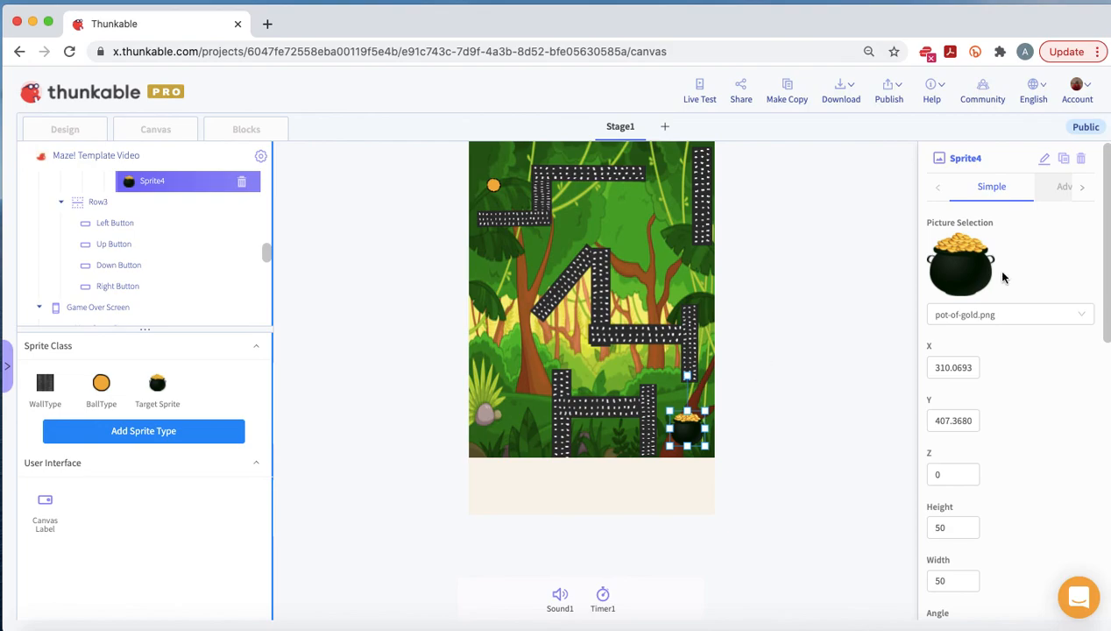
{"action": "mouse_move", "coordinate": [745, 4]}
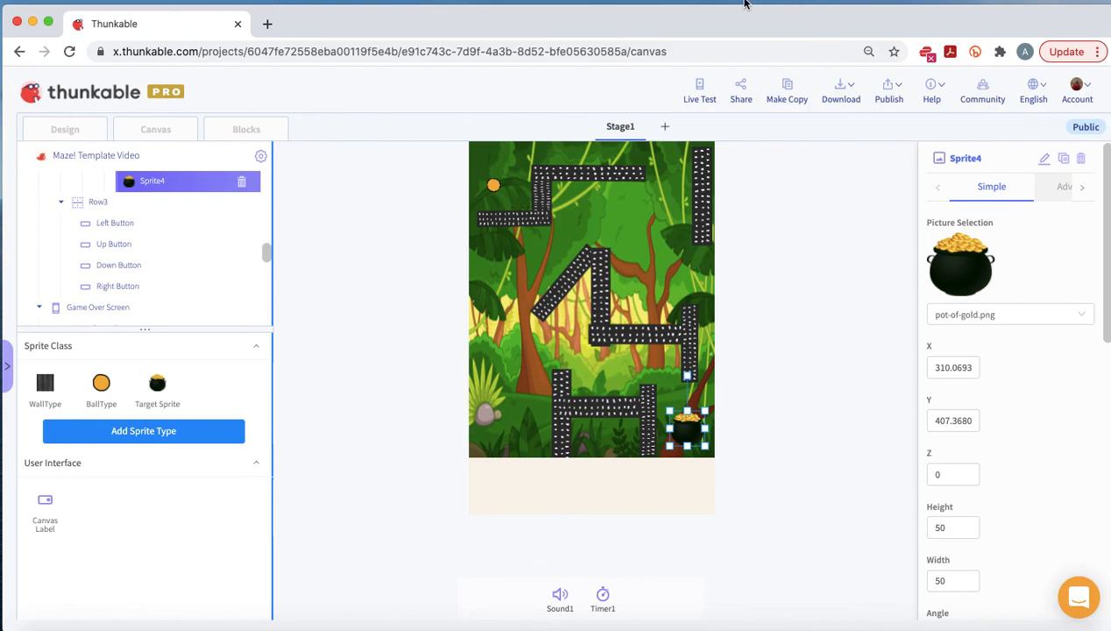